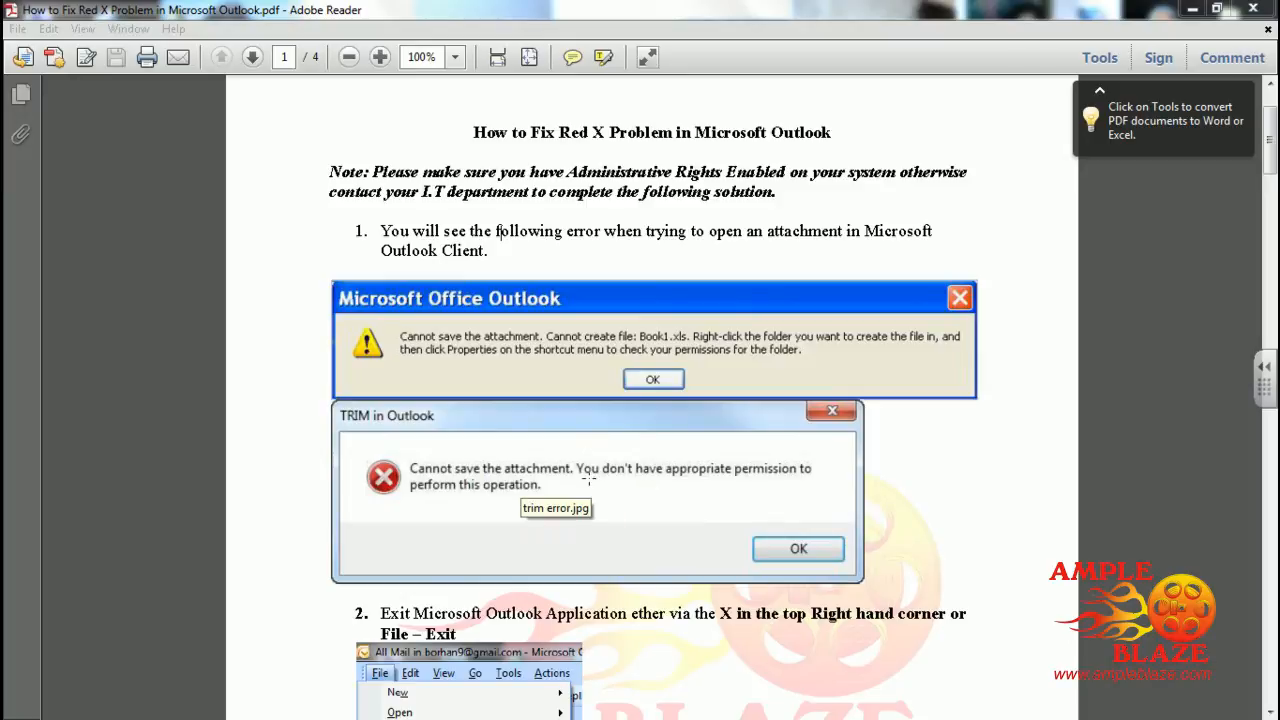
pyautogui.moveTo(691, 500)
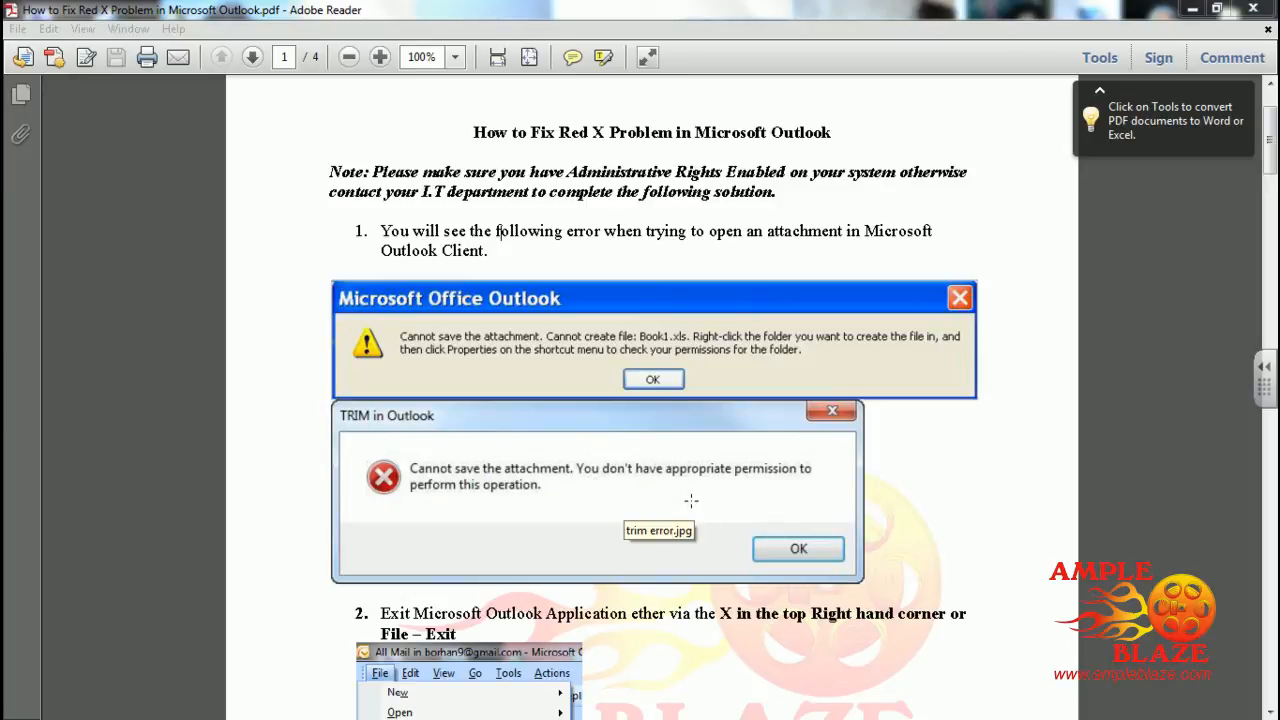
pyautogui.moveTo(230, 600)
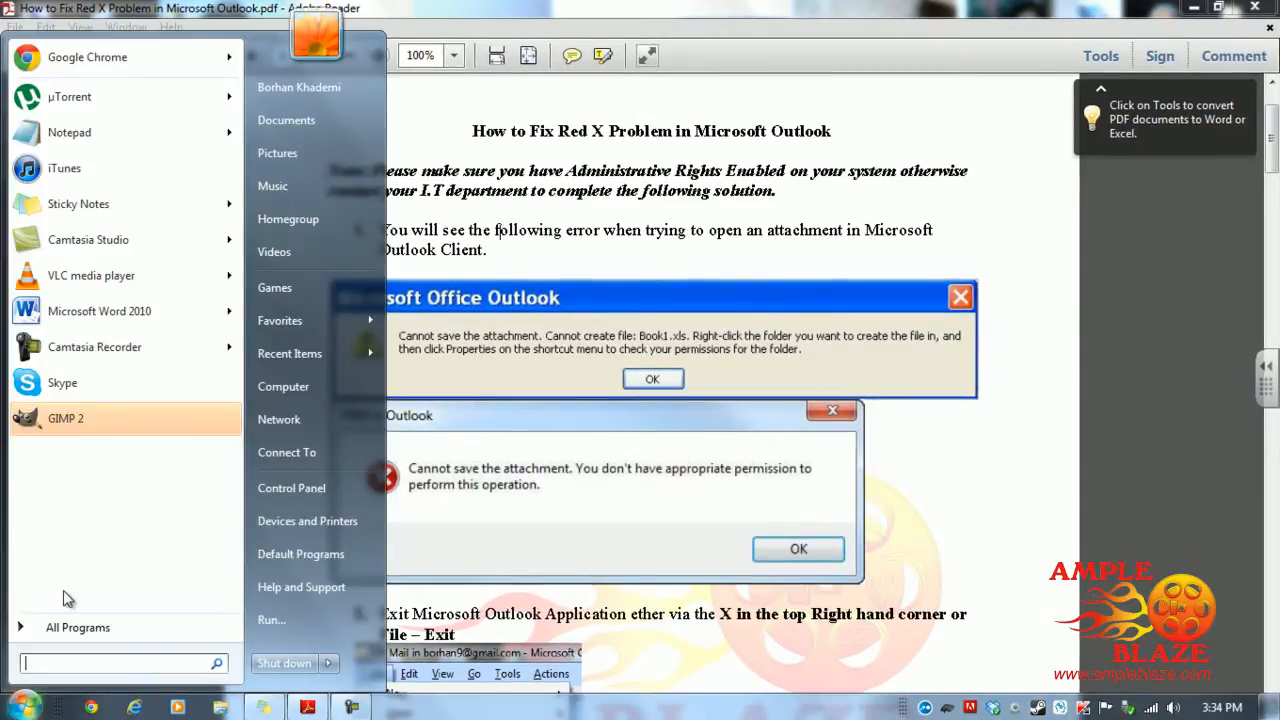
pyautogui.moveTo(80, 658)
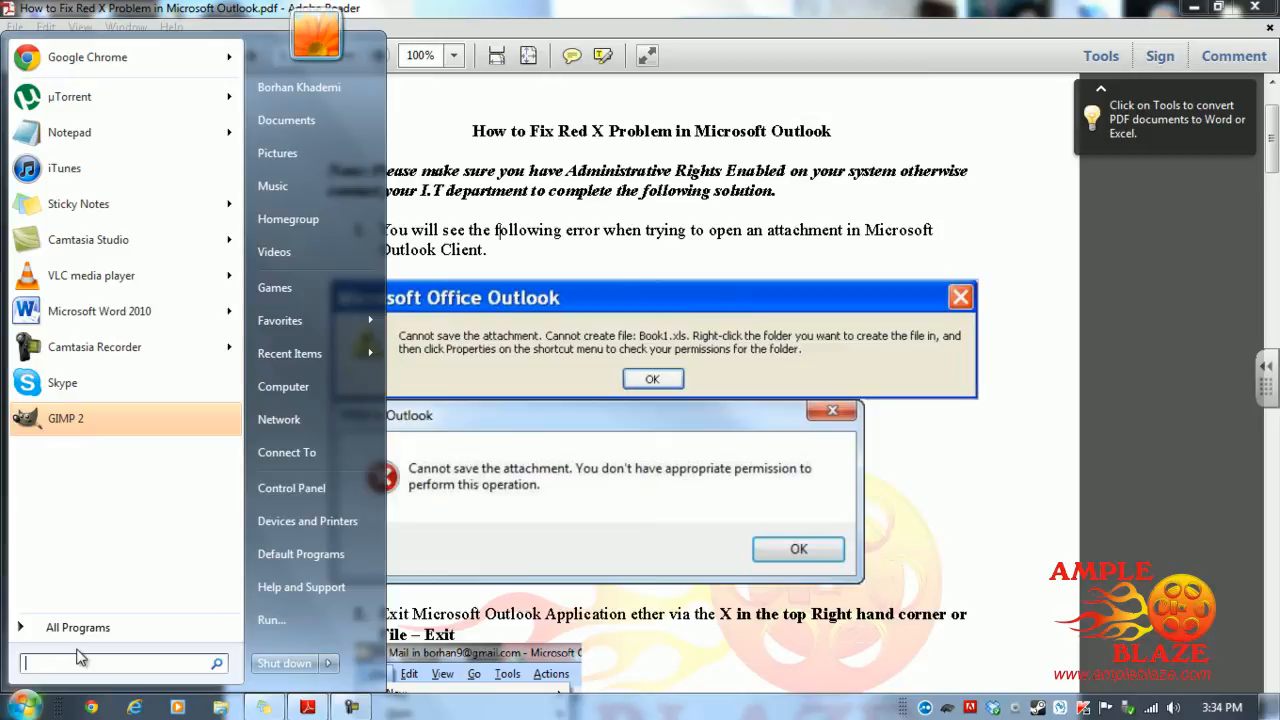
# Search the Start menu for 'regedit' and launch the Registry Editor result
pyautogui.write('regedit')
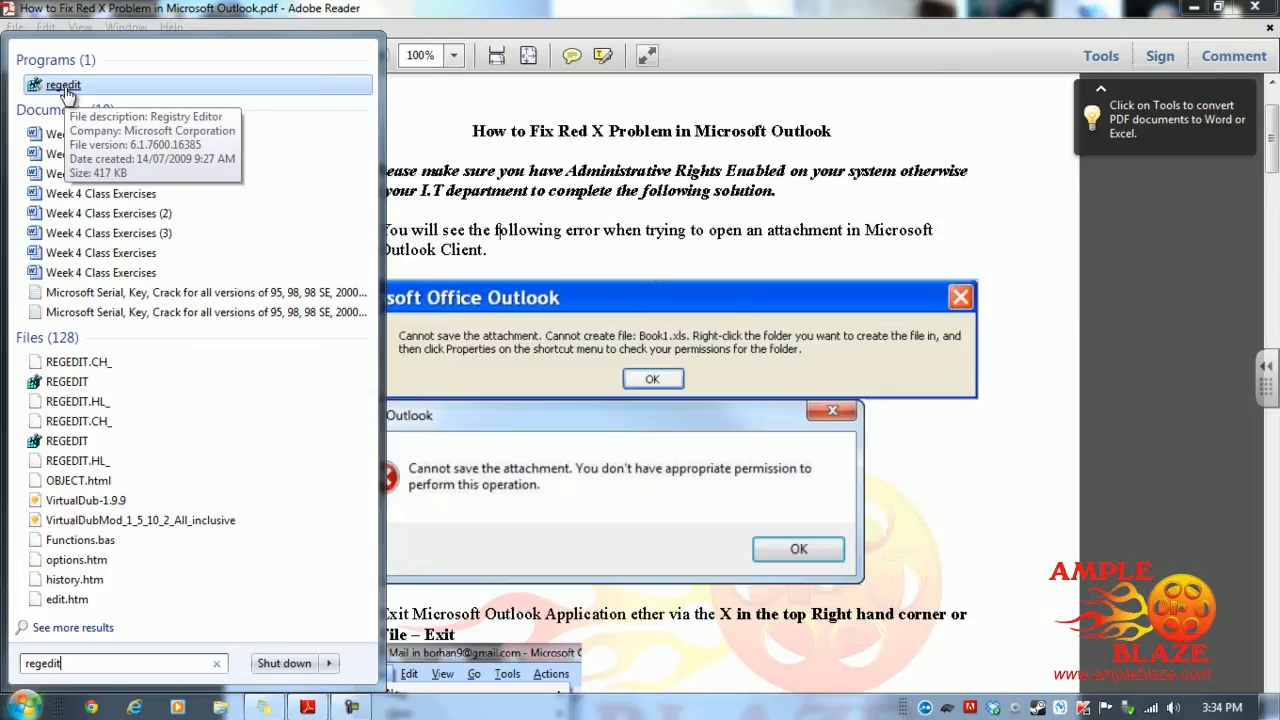
pyautogui.click(63, 85)
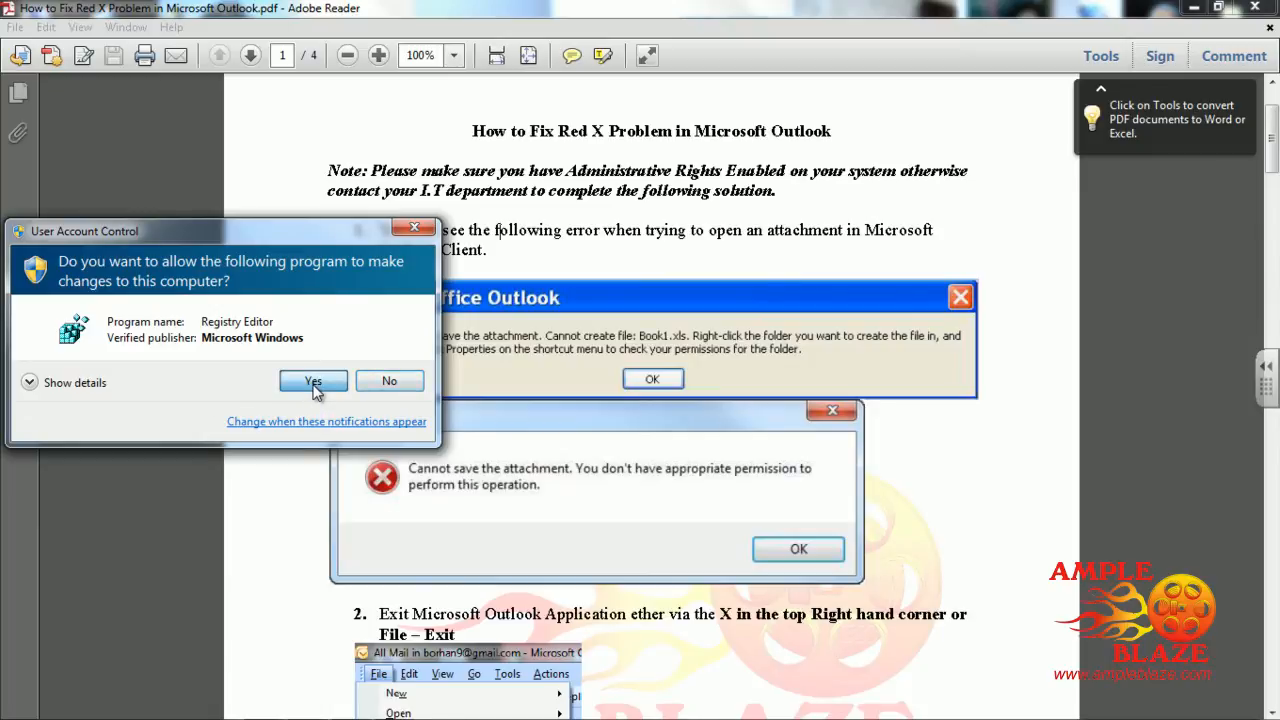
# Grant Registry Editor administrator permission in the User Account Control prompt
pyautogui.click(313, 381)
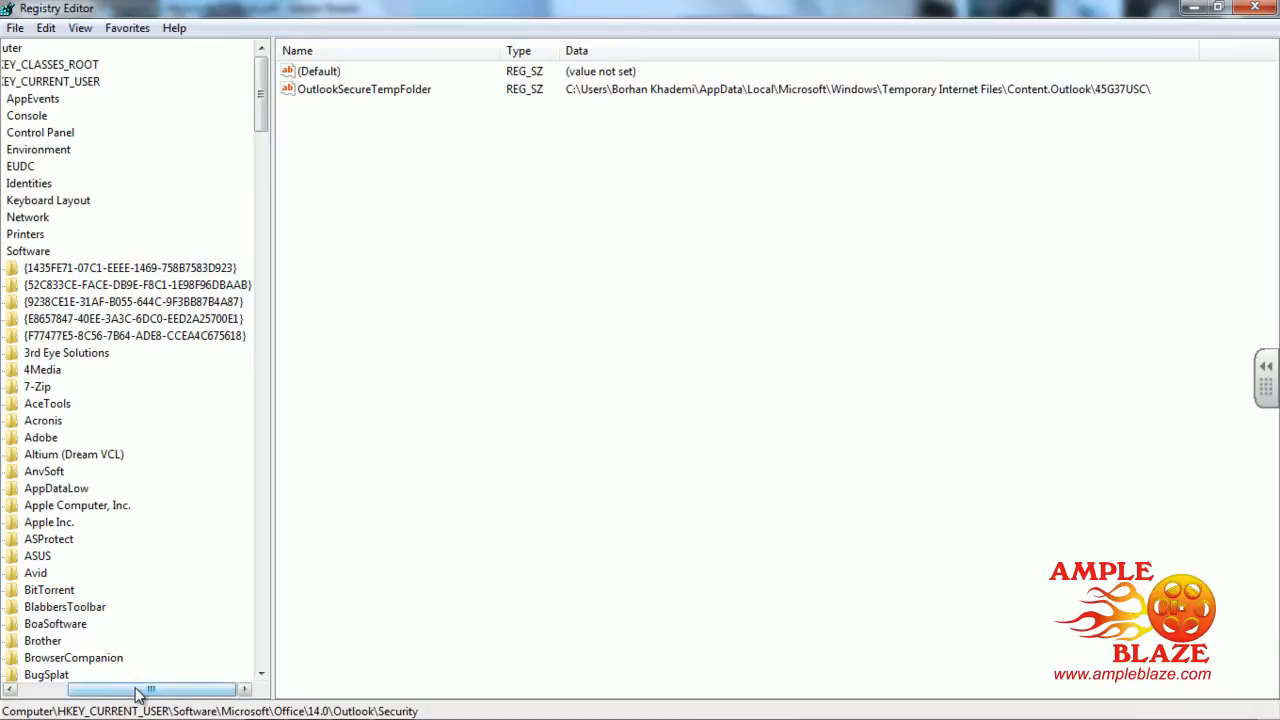
# Scroll the key tree to HKEY_CURRENT_USER\Software\Microsoft\Office\14.0\Outlook\Security
pyautogui.moveTo(140, 690); pyautogui.dragTo(100, 690)
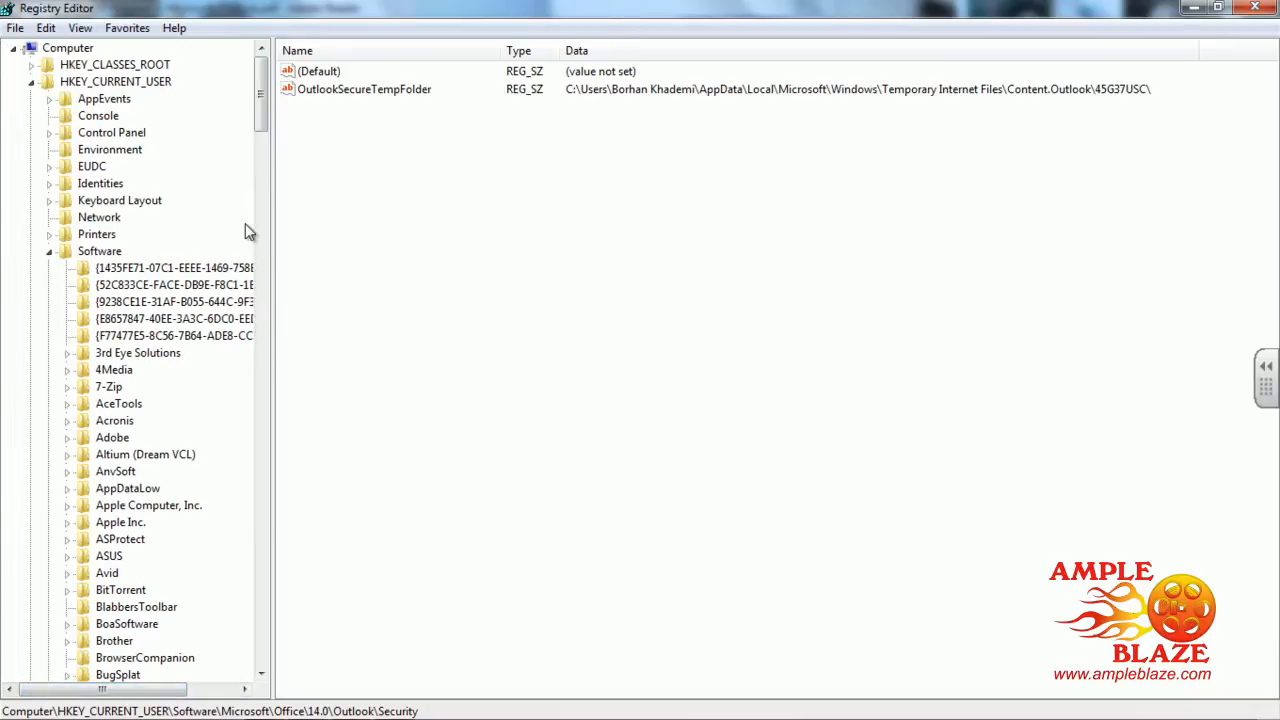
pyautogui.moveTo(148, 96)
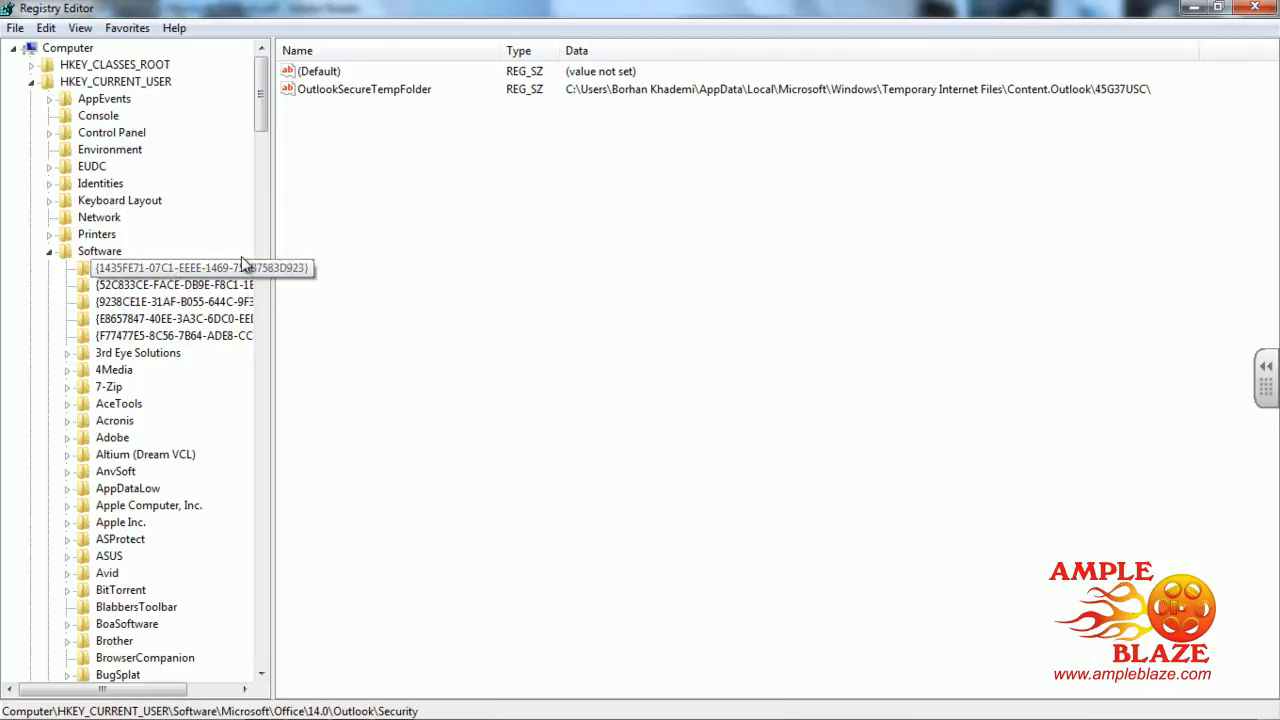
pyautogui.scroll(-3)
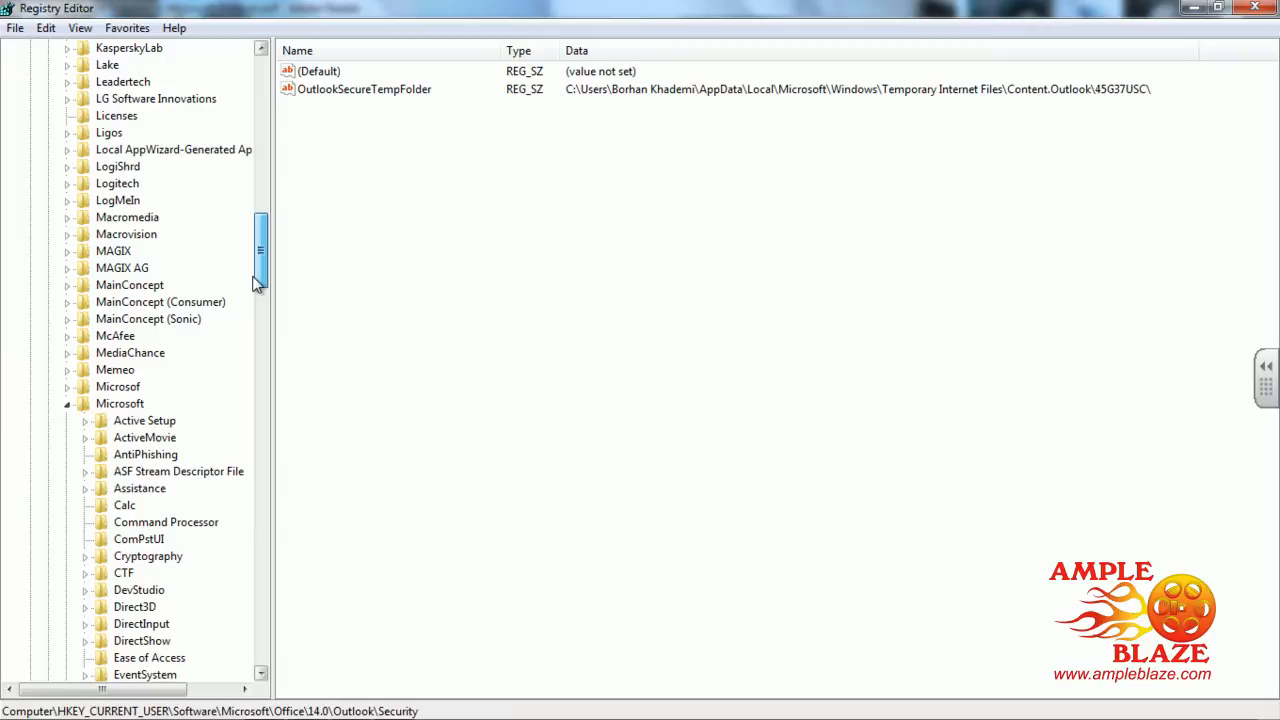
pyautogui.scroll(-3)
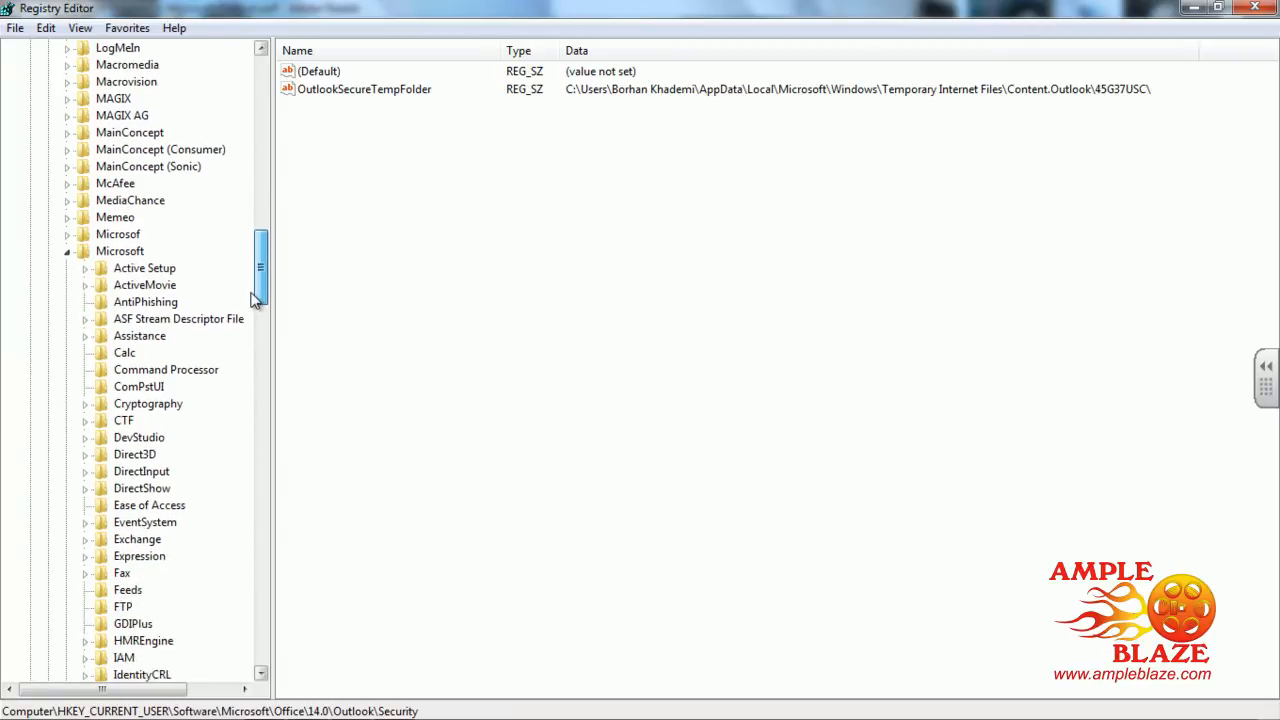
pyautogui.scroll(-3)
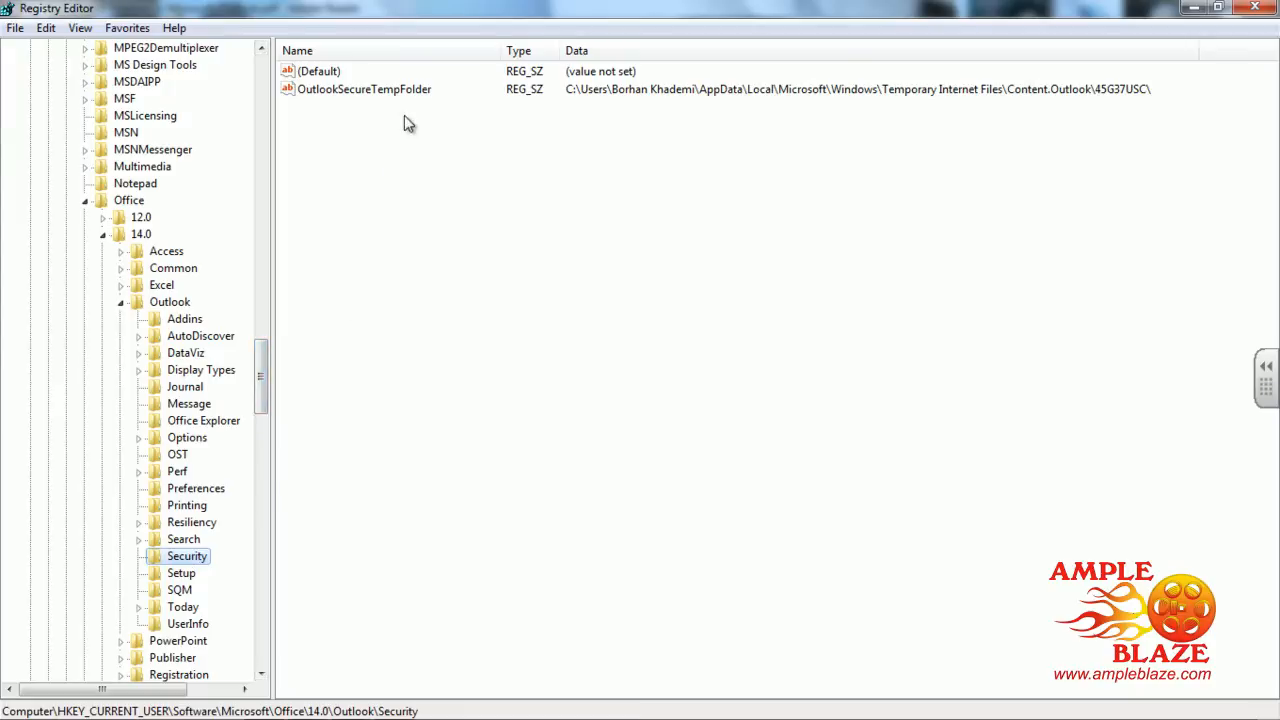
pyautogui.moveTo(358, 104)
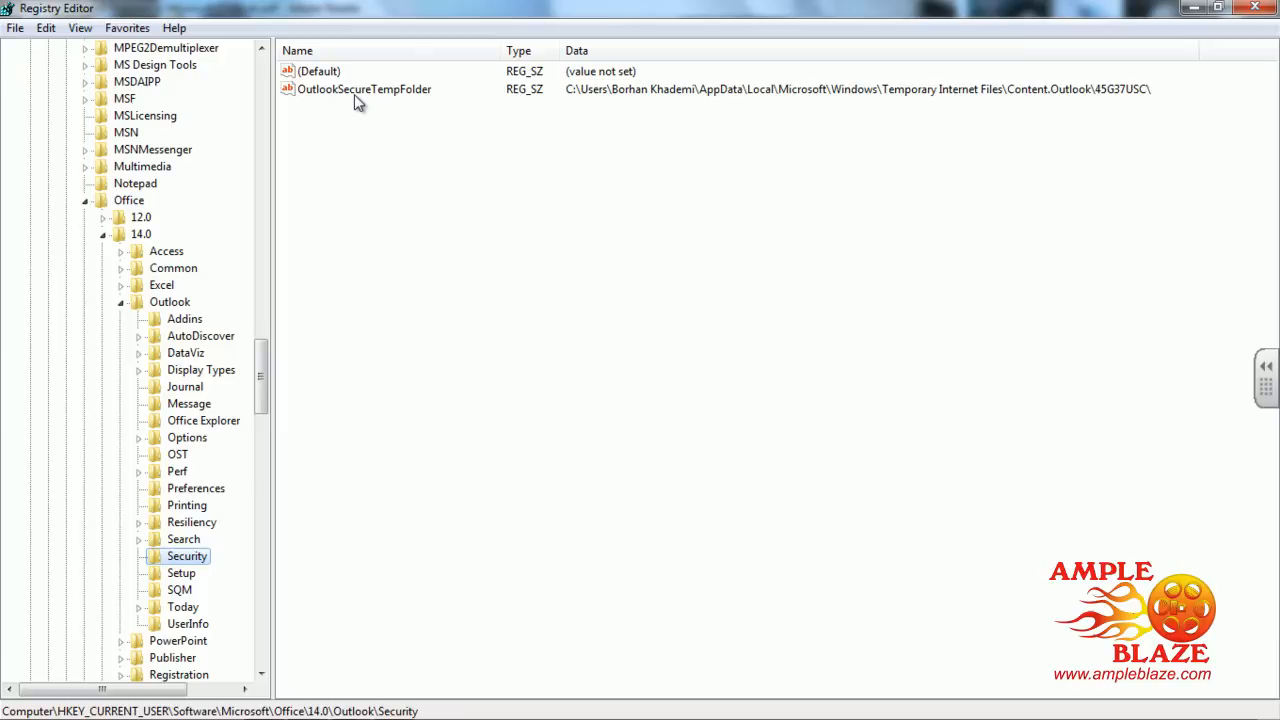
pyautogui.moveTo(358, 97)
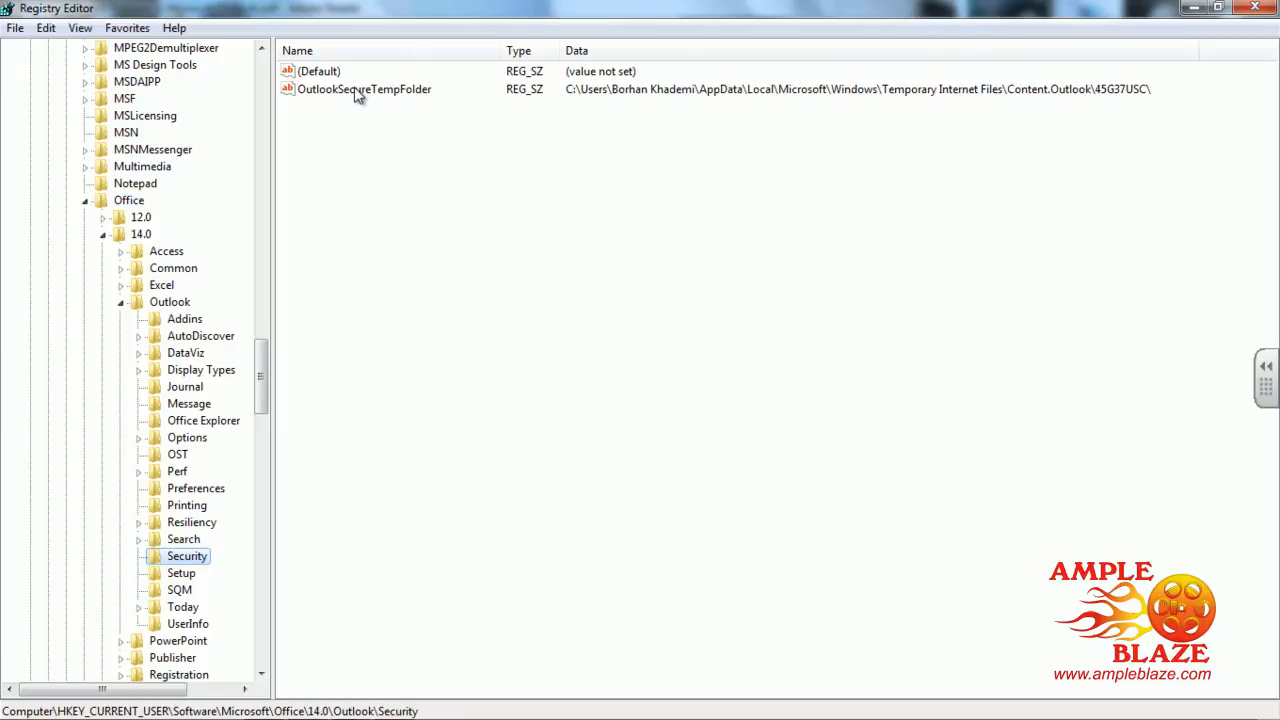
# Copy the OutlookSecureTempFolder path and bring up Paste in the Start menu search box
pyautogui.doubleClick(364, 89)
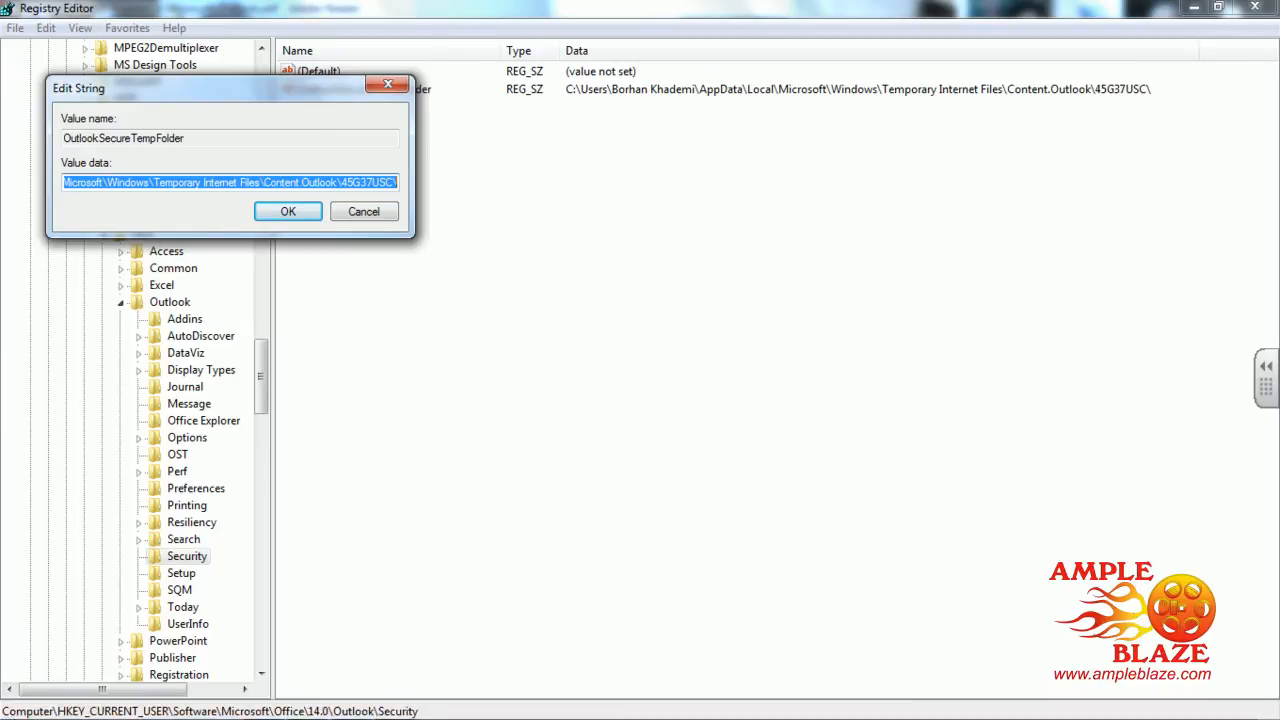
pyautogui.click(20, 710)
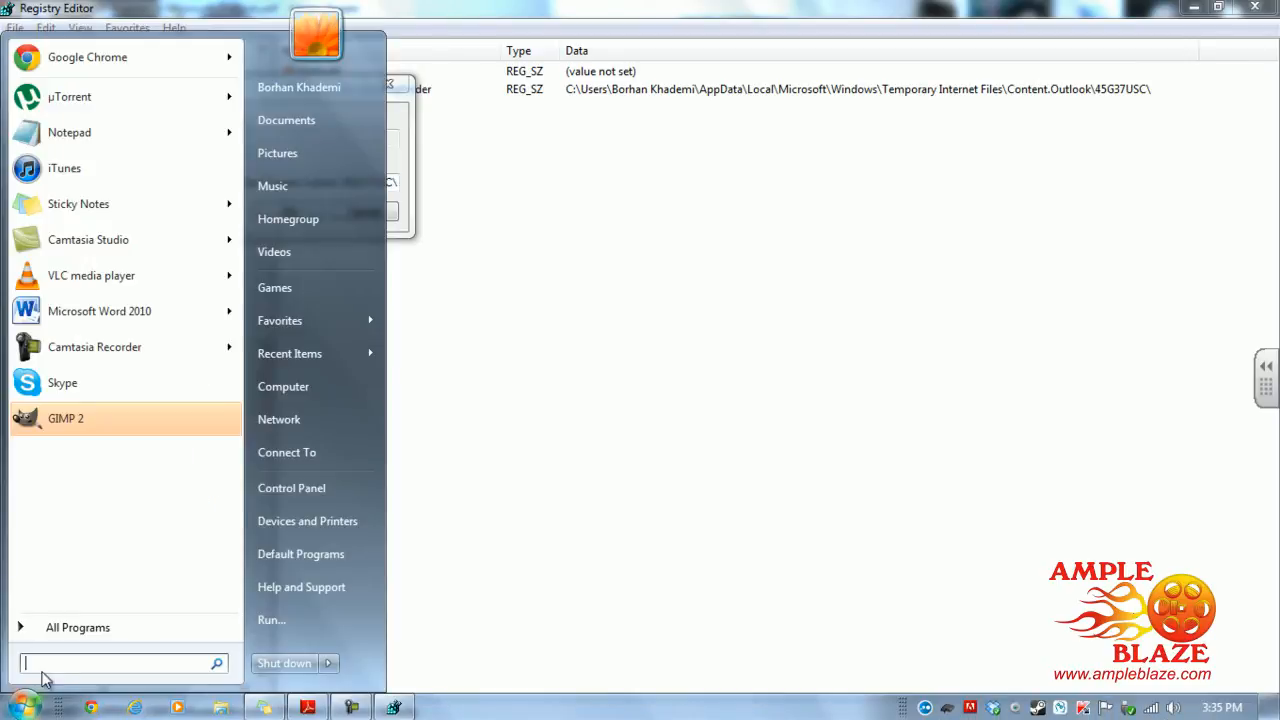
pyautogui.rightClick(40, 663)
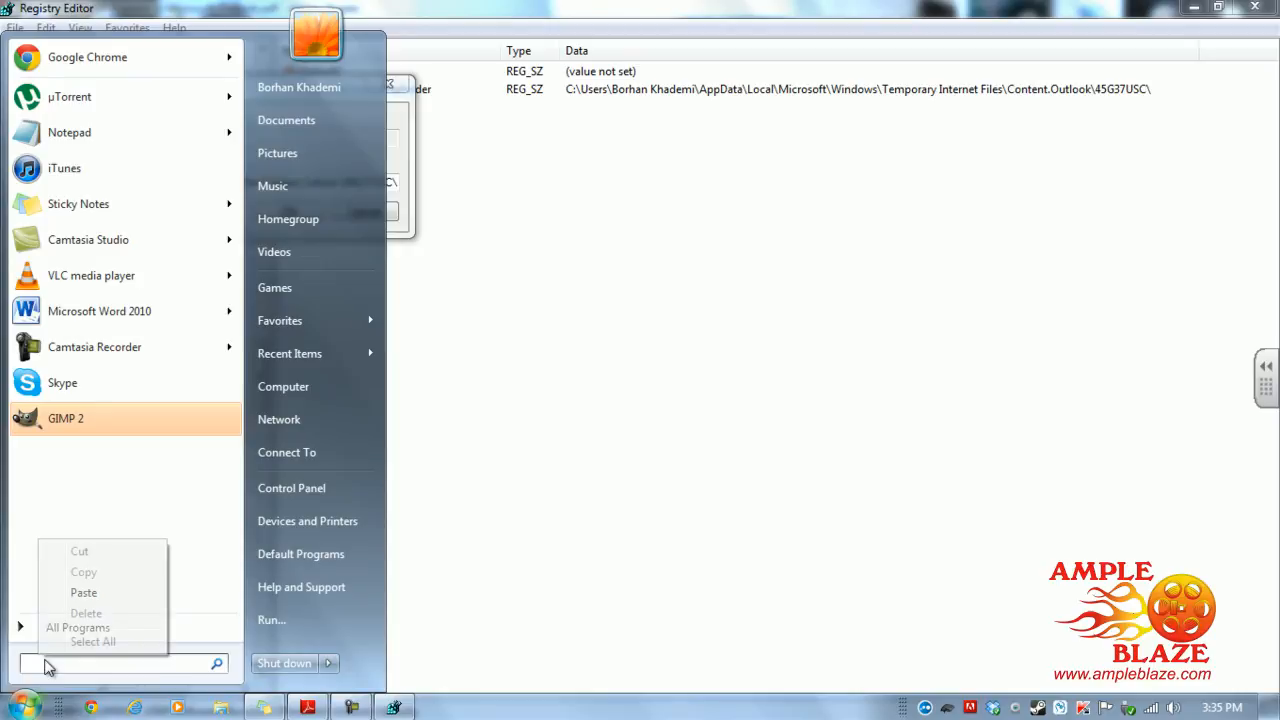